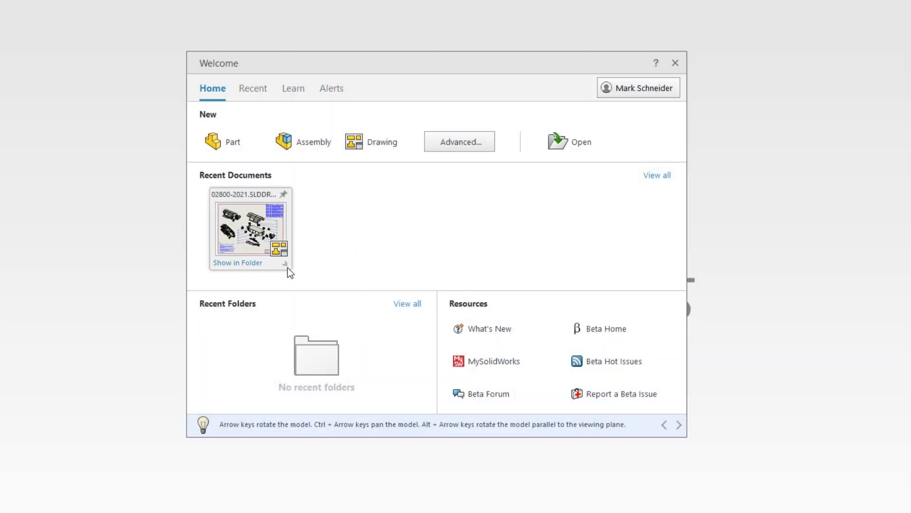
- Open the recent 02800-2021 drawing in Detailing mode from the Welcome dialog
left_click(380, 279)
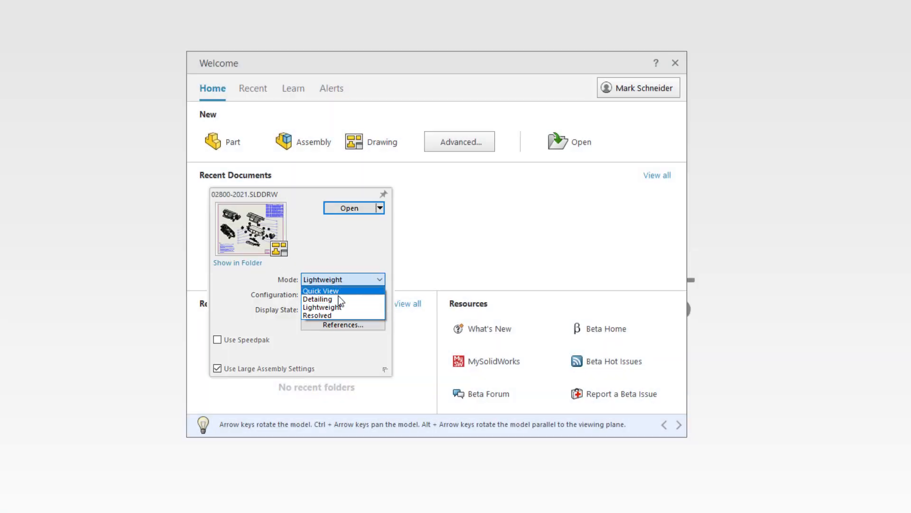
left_click(317, 299)
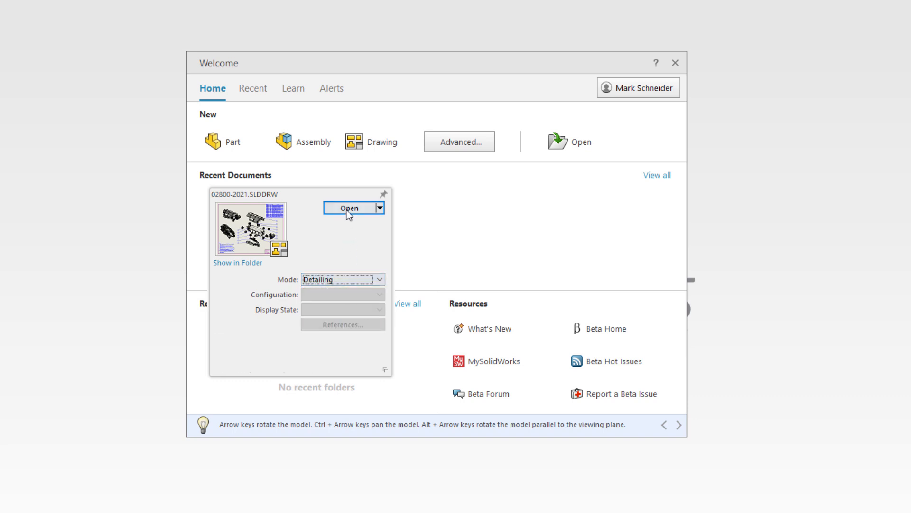
left_click(348, 208)
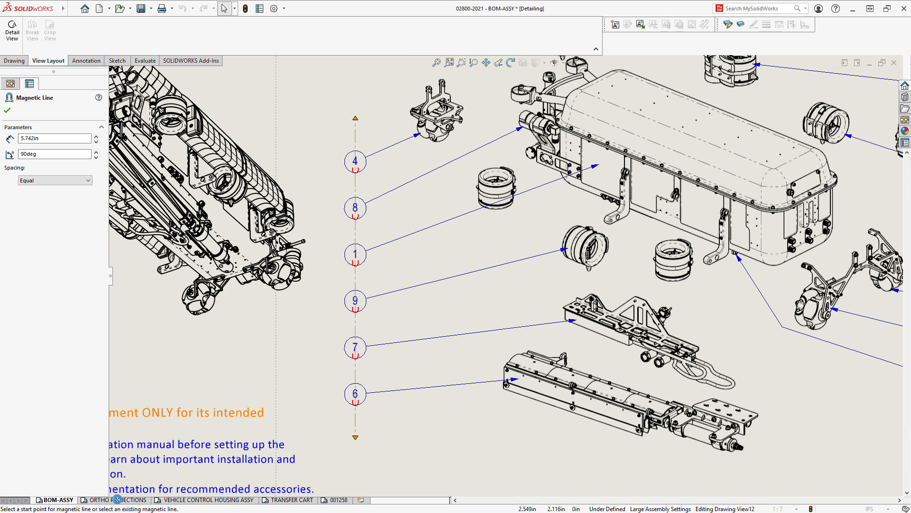
- Browse the ORTHO PROJECTIONS and TRANSFER CART sheets, ending on sheet 001258
left_click(118, 501)
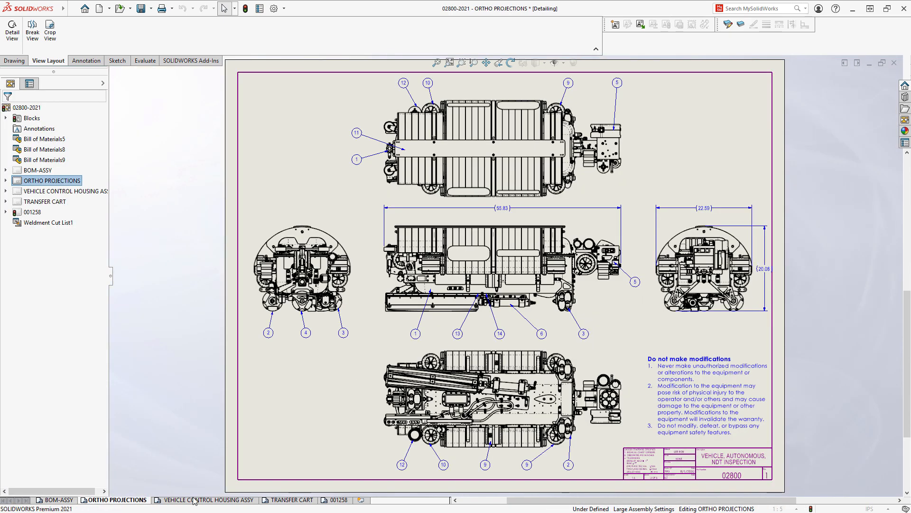
left_click(207, 500)
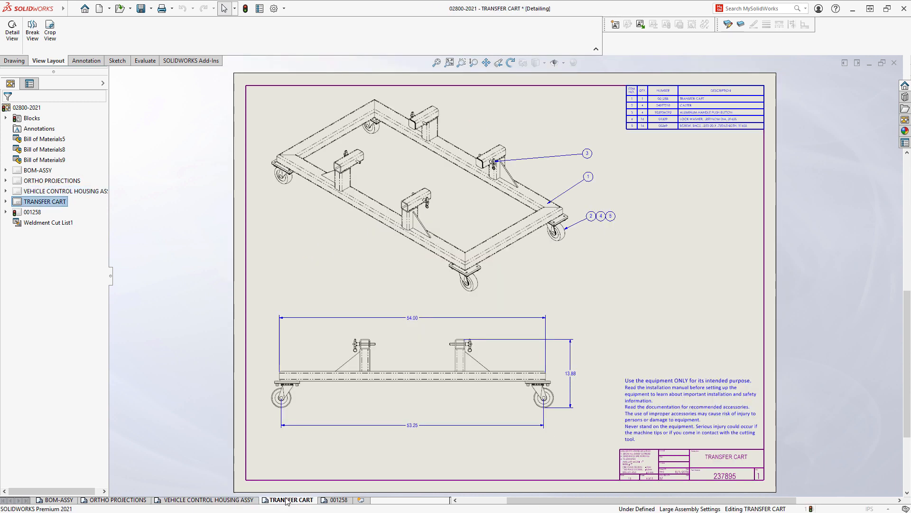
left_click(335, 499)
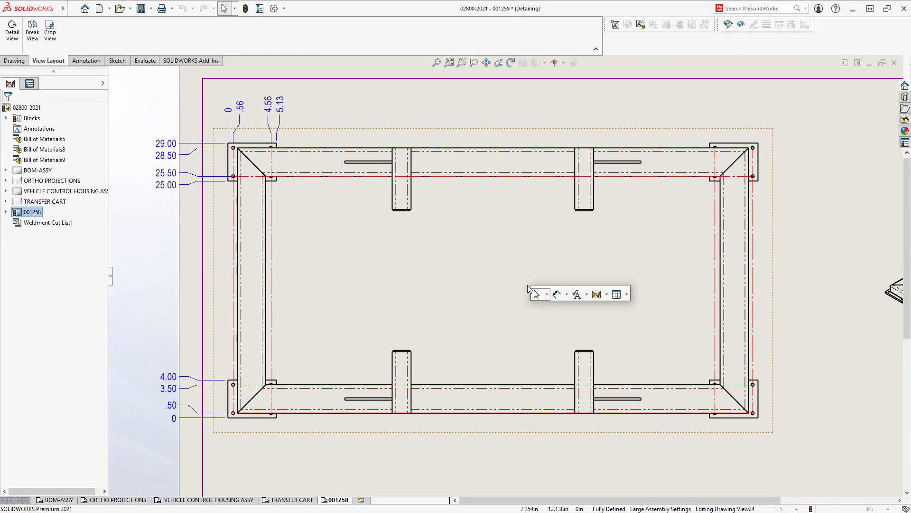
- Shorten the frame's top view with a broken view using zigzag break lines
left_click(606, 294)
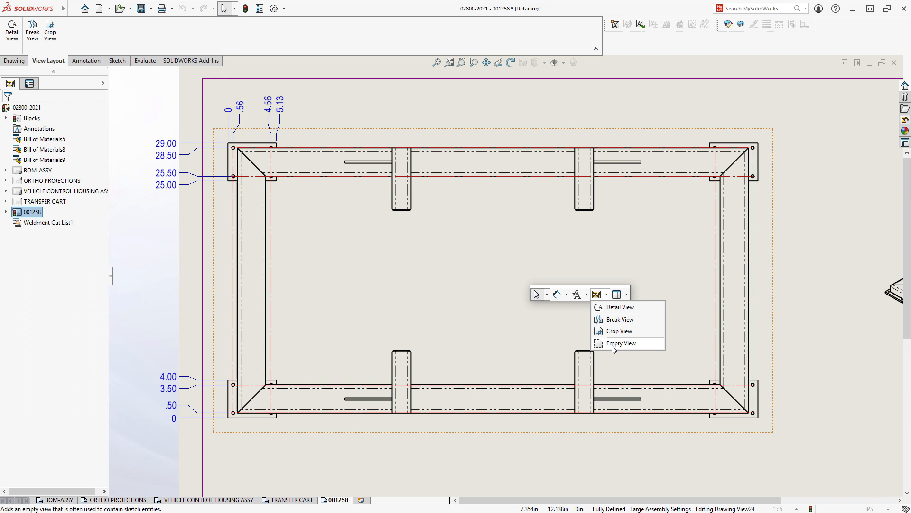
left_click(620, 319)
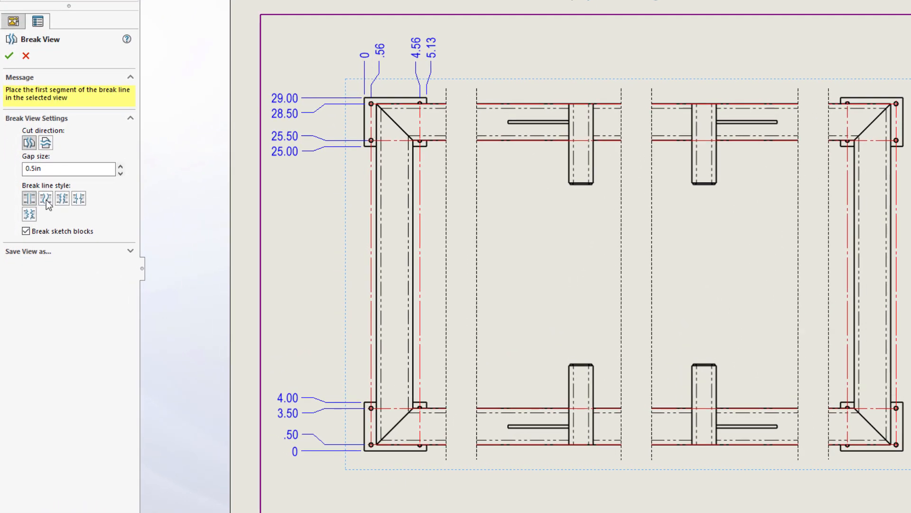
left_click(80, 199)
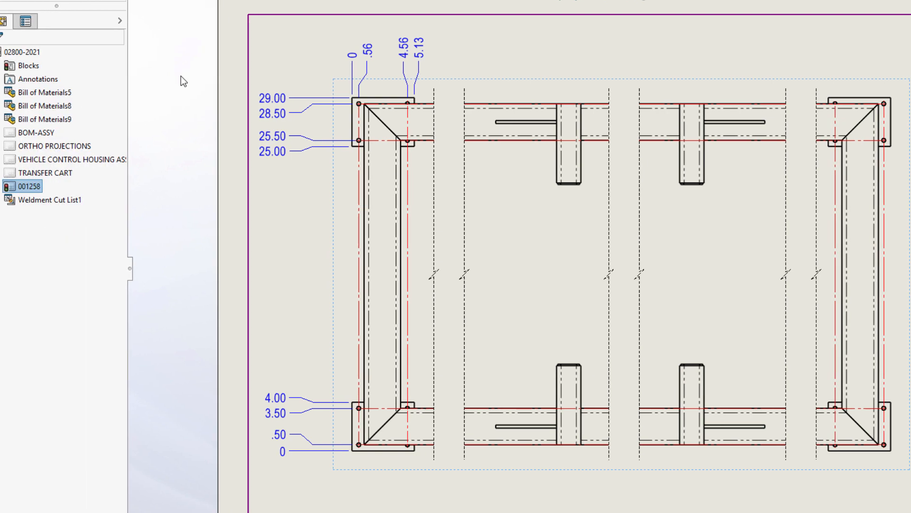
right_click(250, 57)
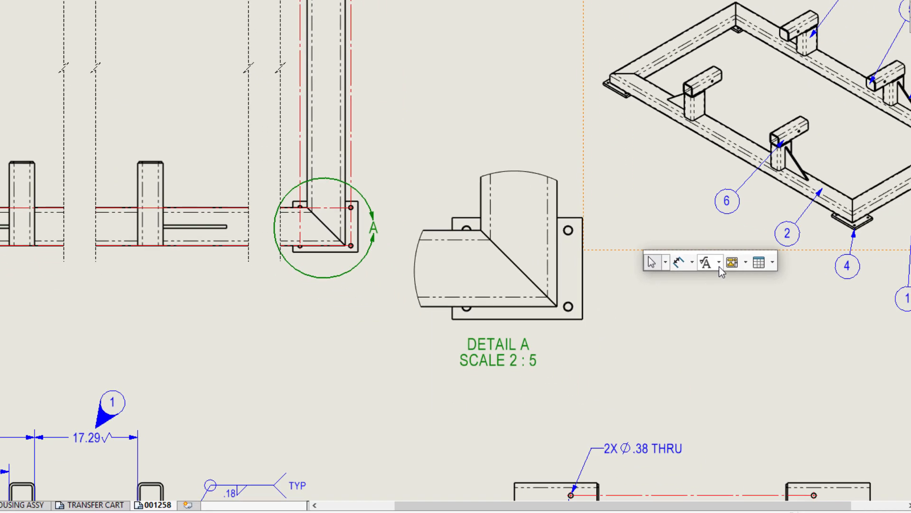
- Start a hole callout for Detail A from the annotations flyout
left_click(718, 262)
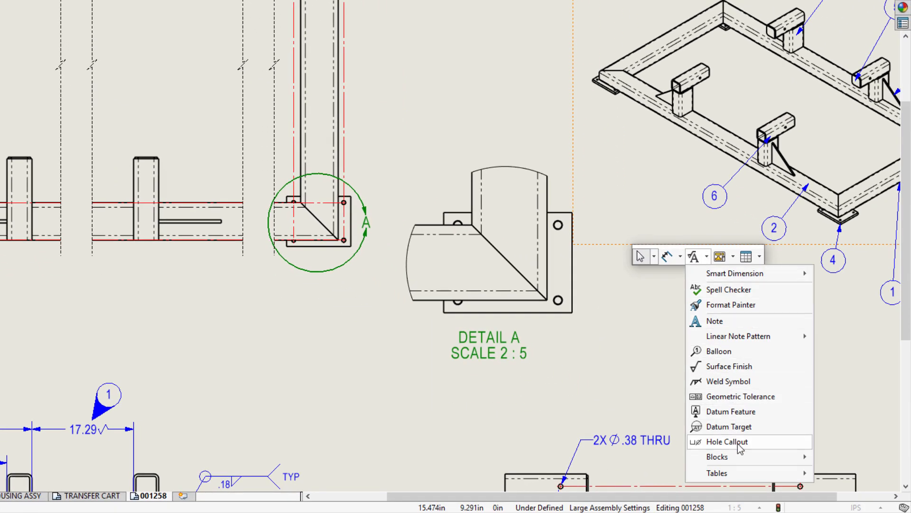
left_click(726, 442)
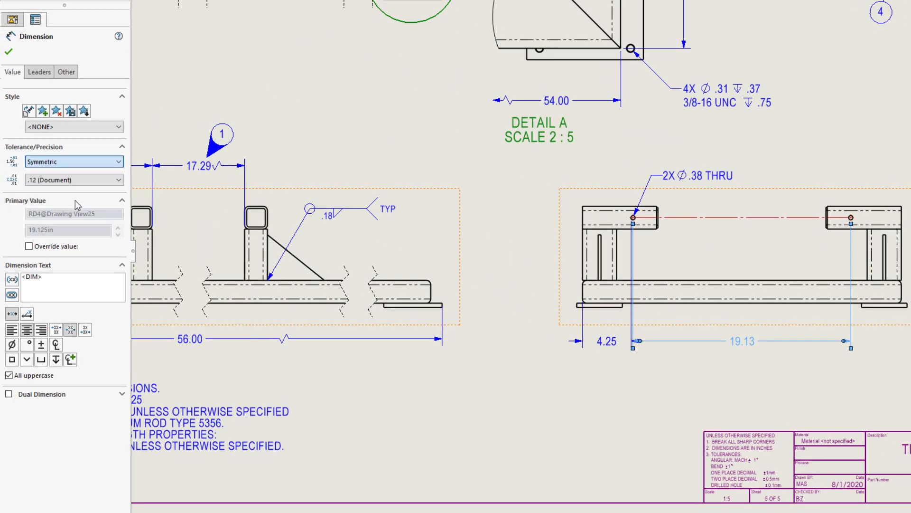
- Apply a symmetric ±.010 tolerance to the 19.125 spacing, then review the 4.25 dimension's Leaders and Other settings
left_click(74, 162)
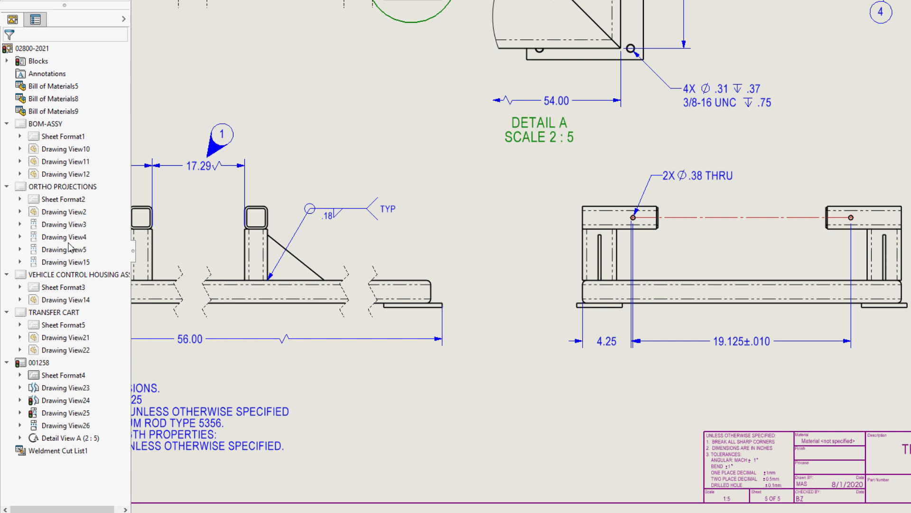
left_click(598, 342)
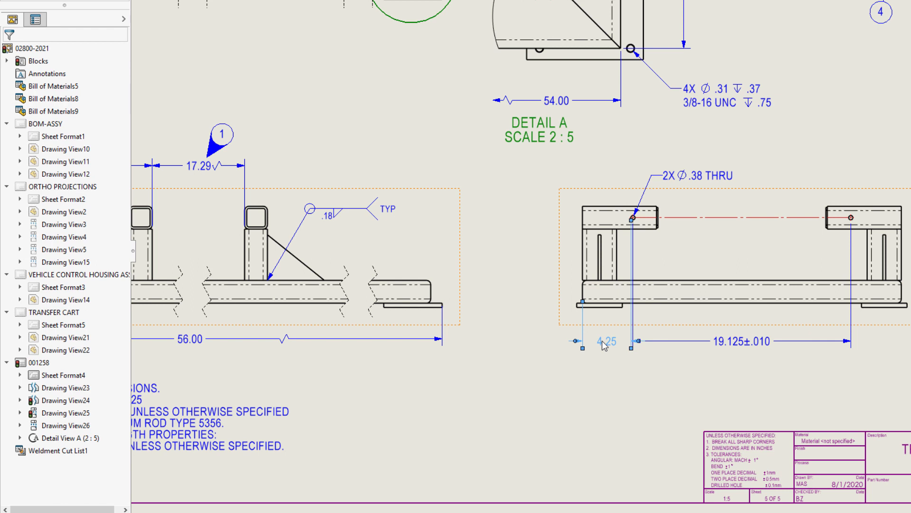
left_click(594, 342)
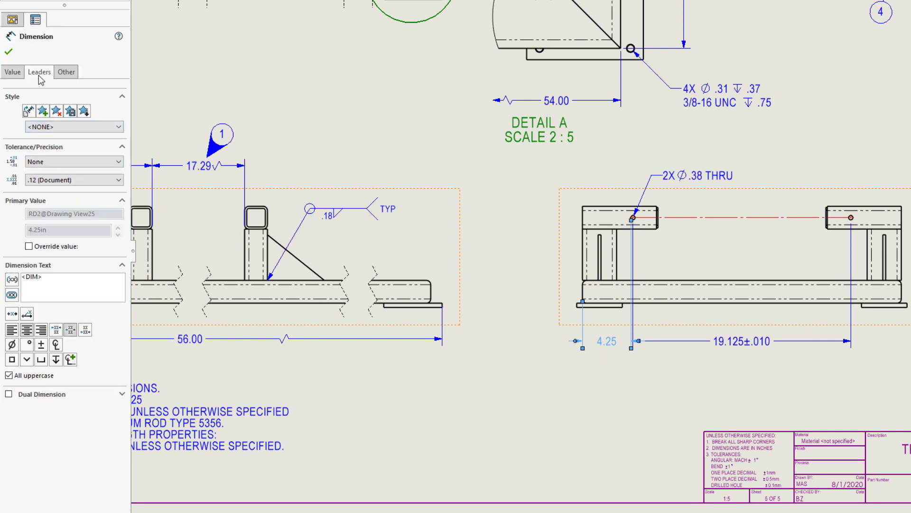
left_click(65, 72)
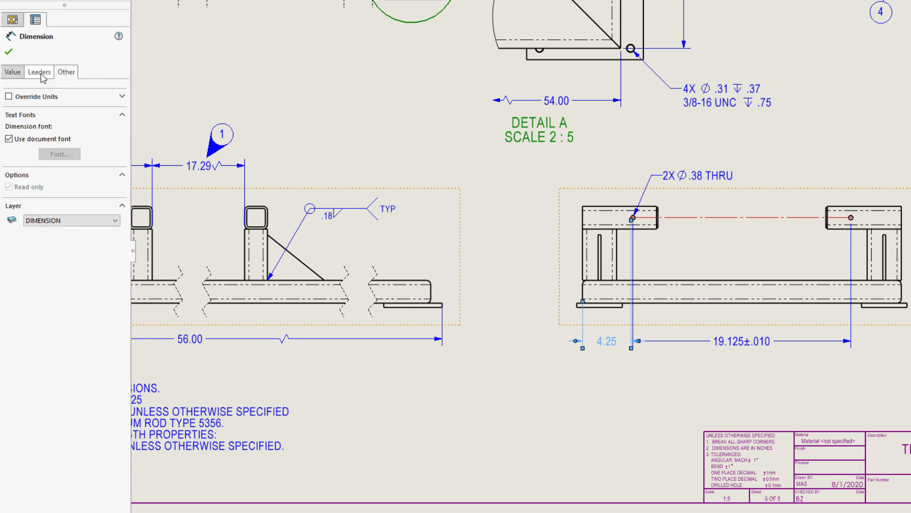
left_click(39, 71)
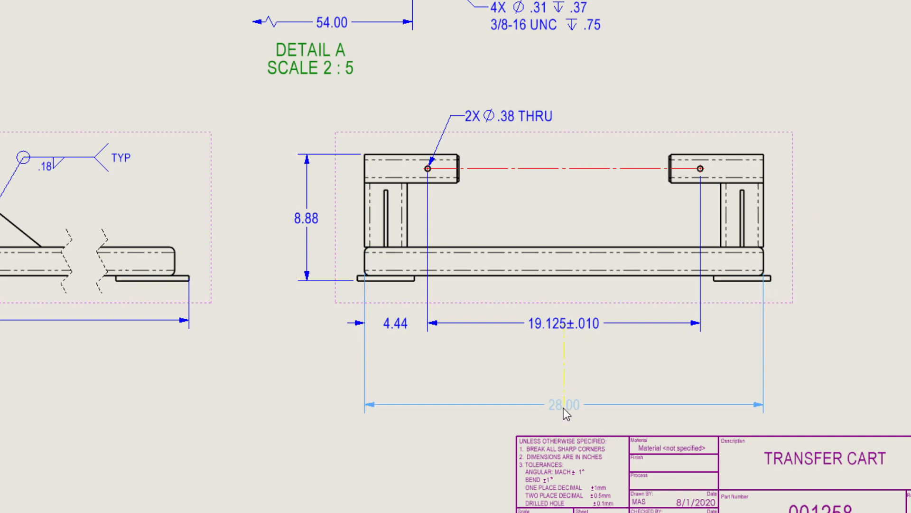
- Place the 28.00 overall width dimension on the side view
left_click(563, 405)
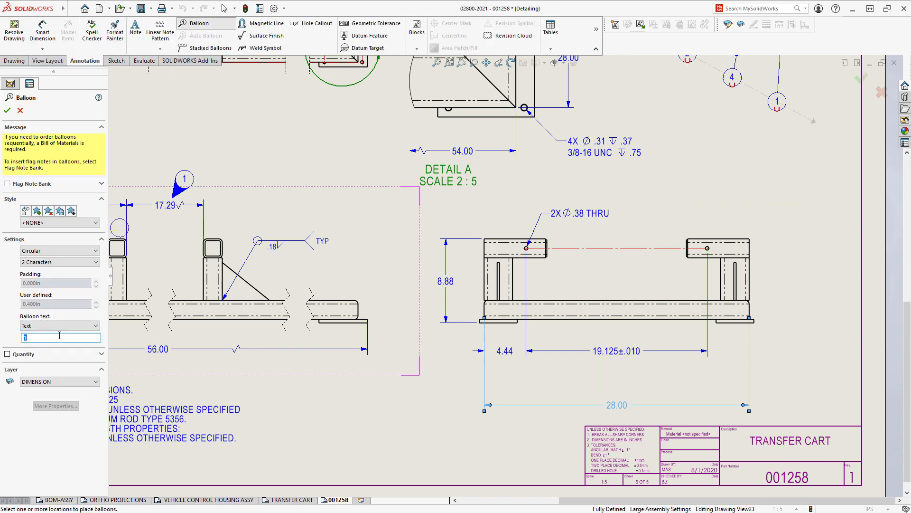
- Set the new balloon's text to custom Text for the side view
left_click(595, 375)
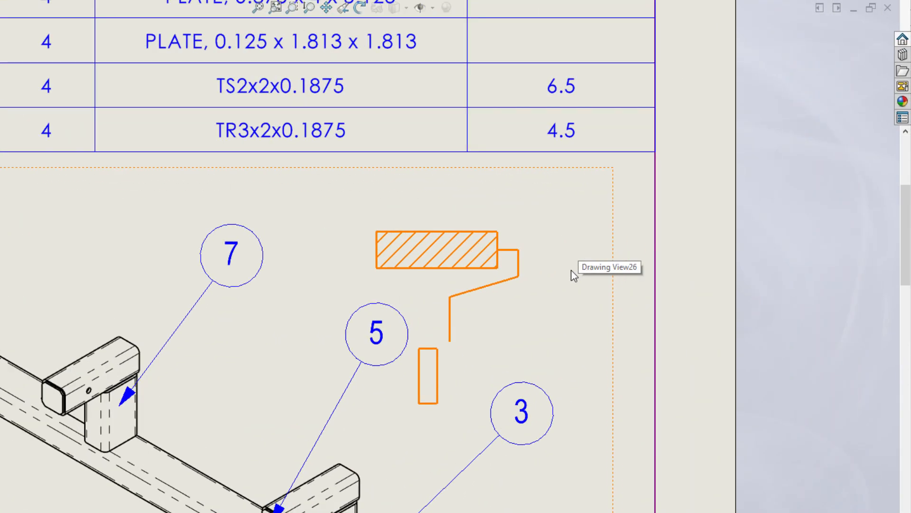
- Join the handle lines to the roller's bottom-edge midpoint and the handle rectangle with sketch relations
left_click(452, 298)
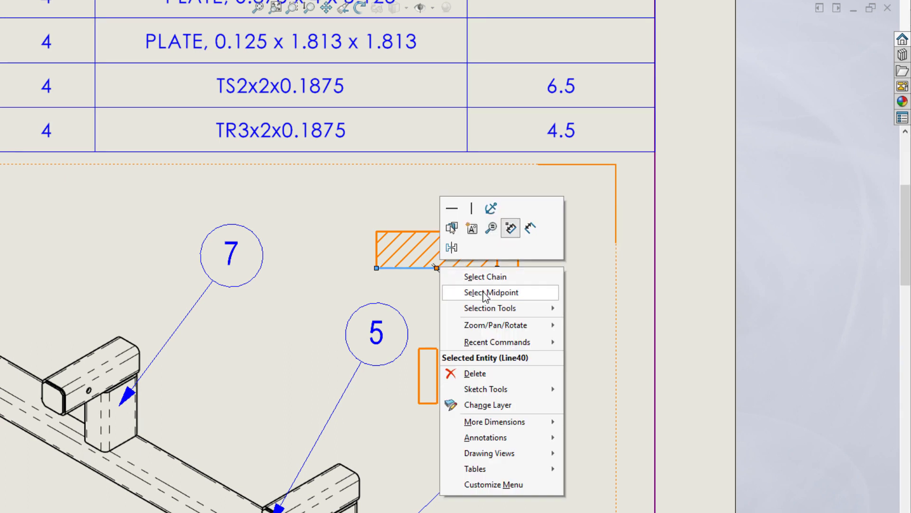
left_click(491, 292)
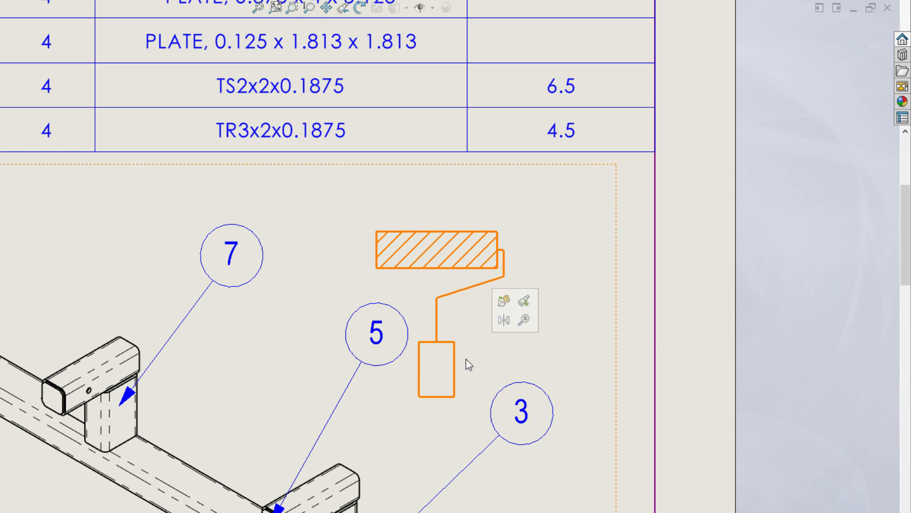
left_click(444, 366)
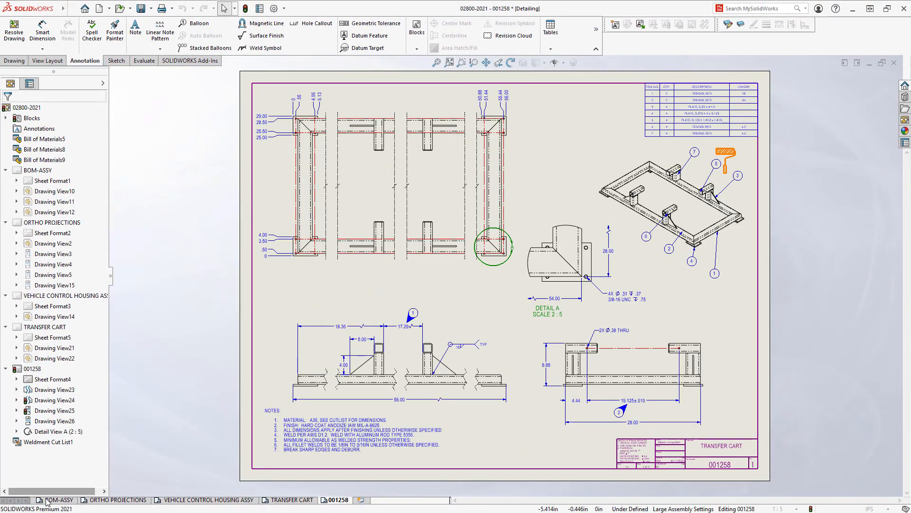
- Return to the BOM-ASSY sheet with the exploded vehicle assembly
left_click(59, 500)
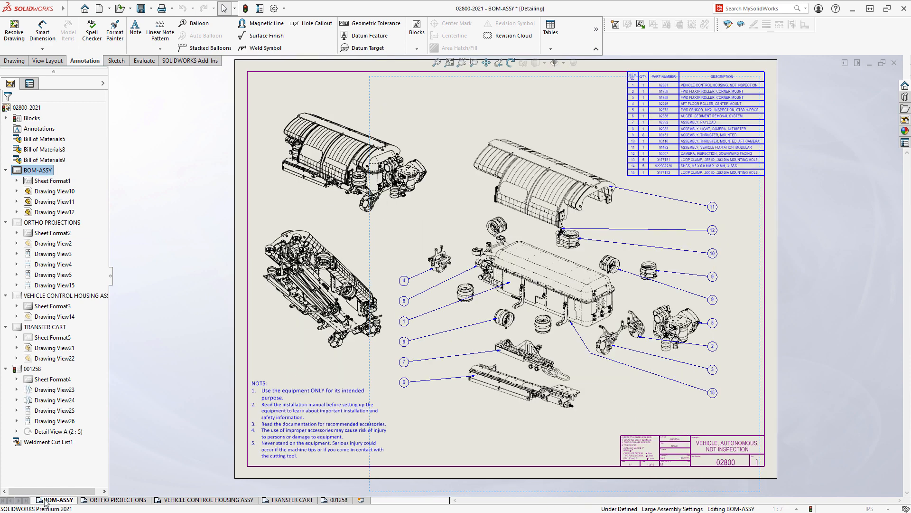